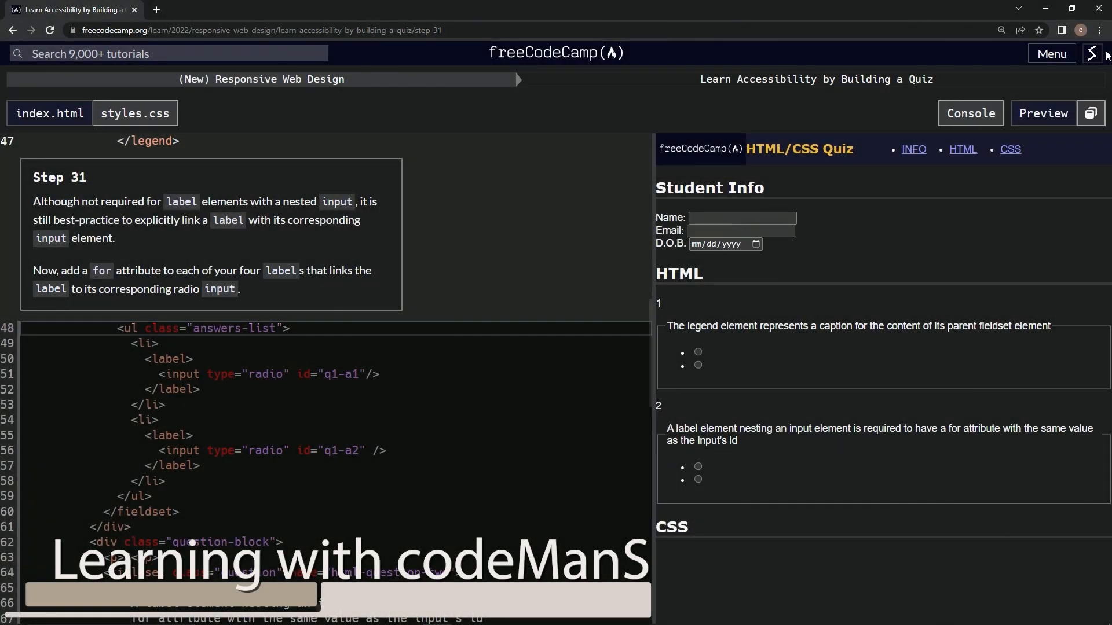
{"action": "mouse_move", "coordinate": [616, 73]}
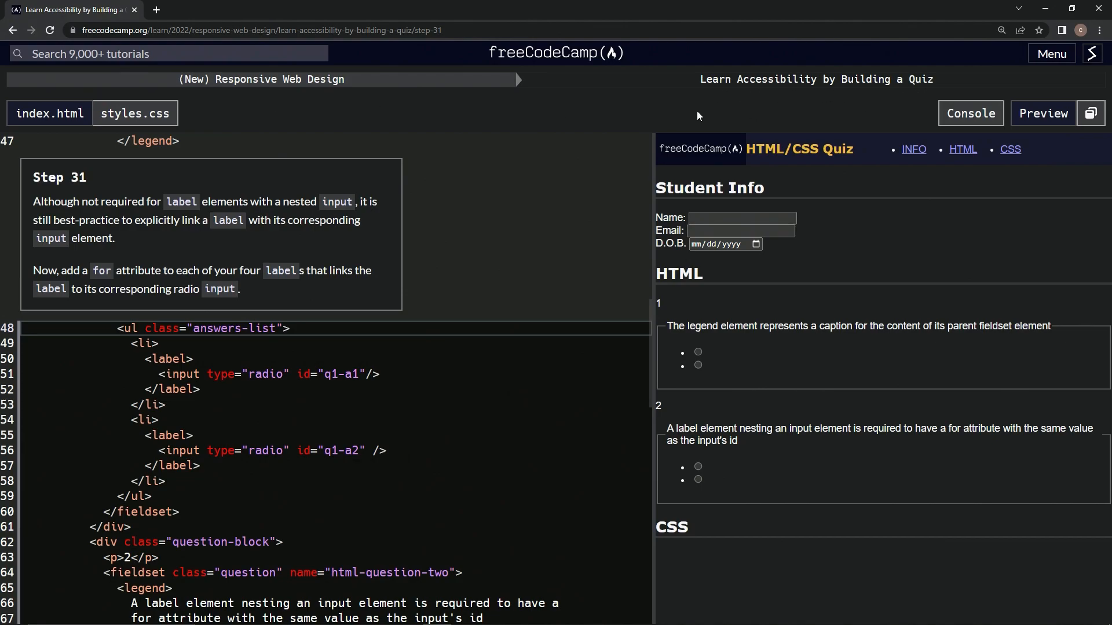
{"action": "mouse_move", "coordinate": [91, 190]}
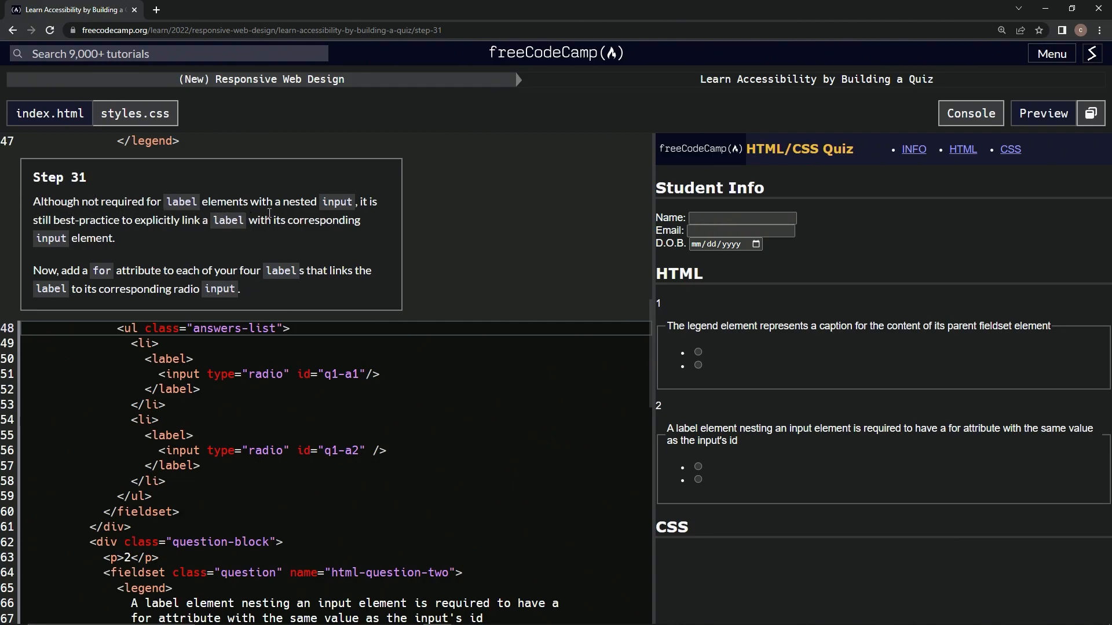
{"action": "mouse_move", "coordinate": [70, 234]}
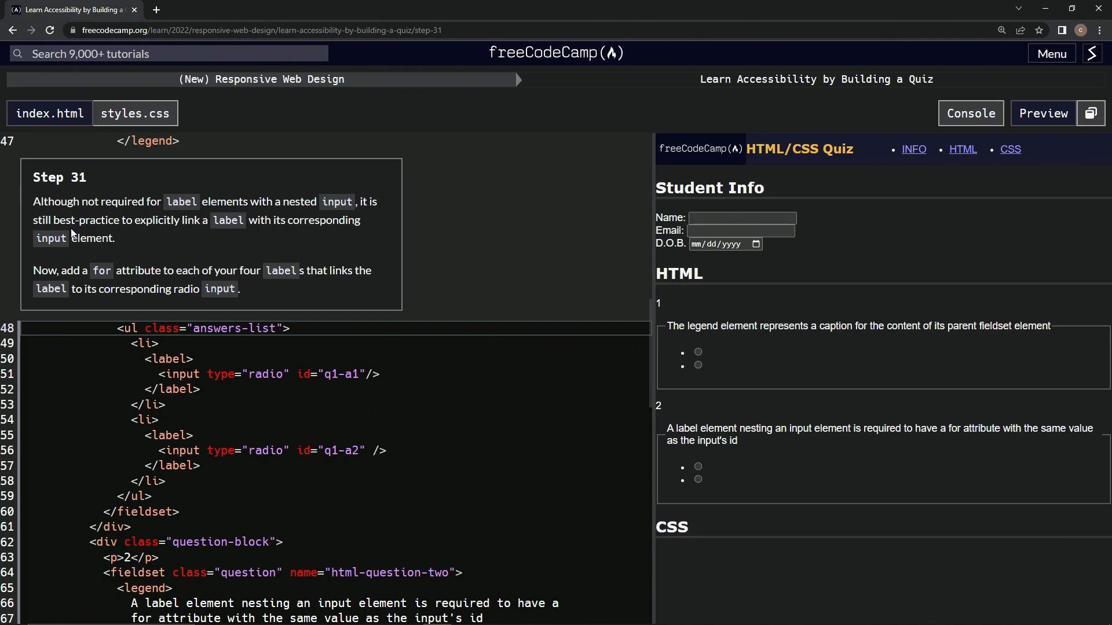
{"action": "mouse_move", "coordinate": [227, 235]}
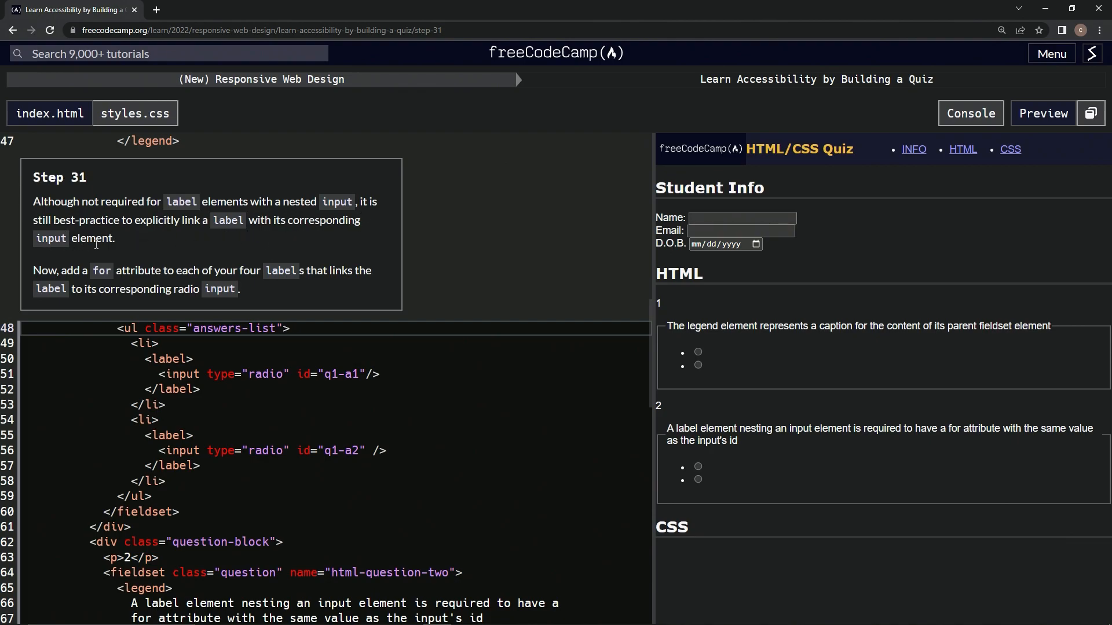
{"action": "mouse_move", "coordinate": [80, 284]}
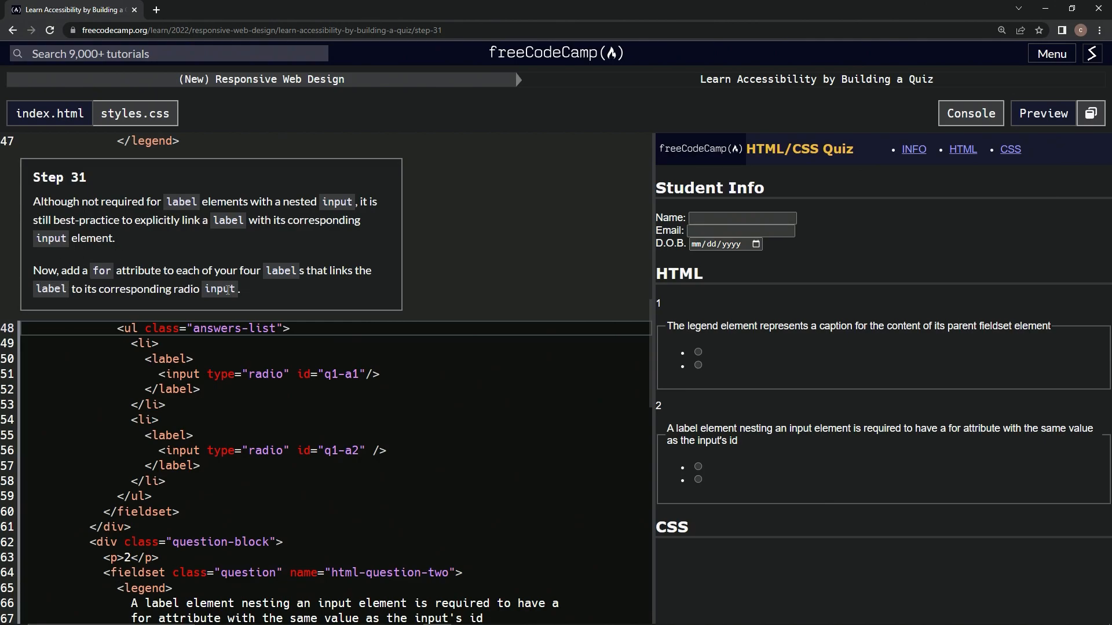
{"action": "mouse_move", "coordinate": [284, 284]}
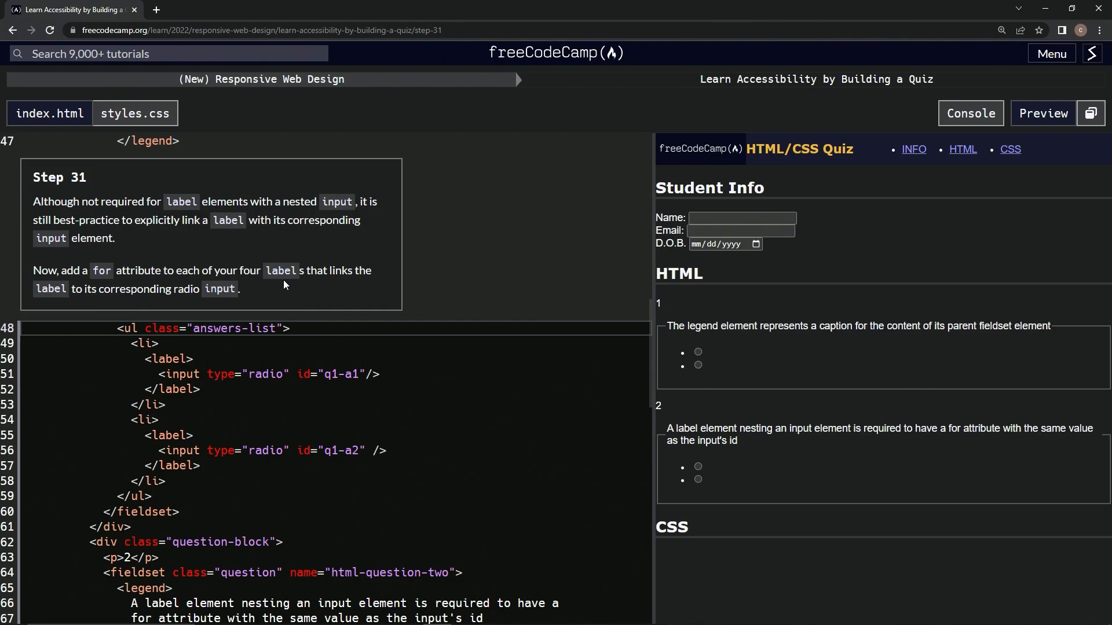
{"action": "mouse_move", "coordinate": [308, 286]}
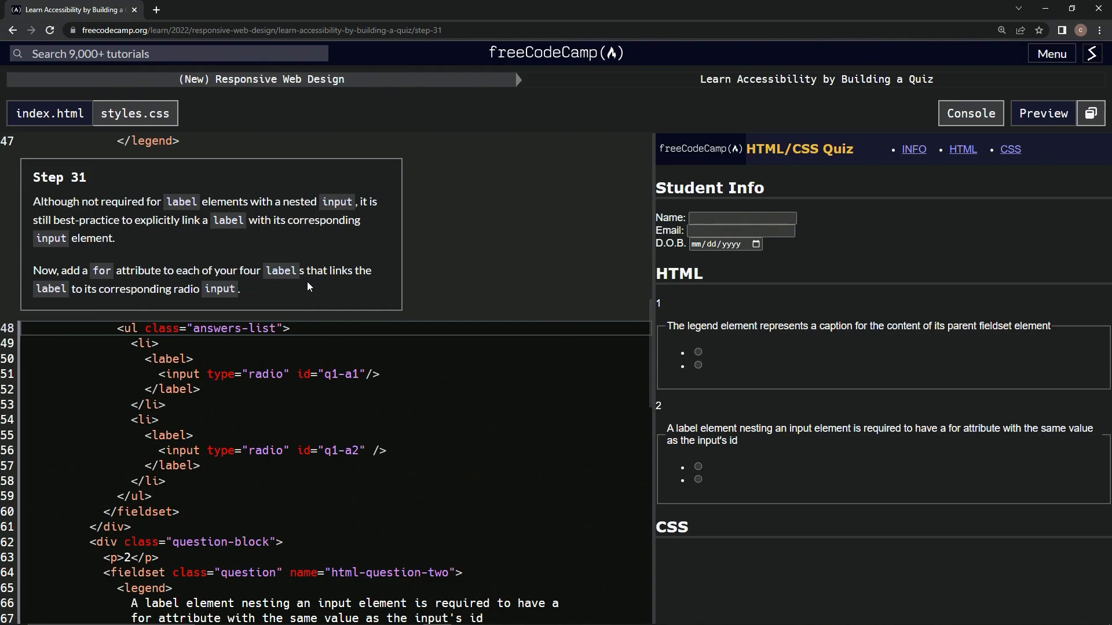
{"action": "mouse_move", "coordinate": [96, 301]}
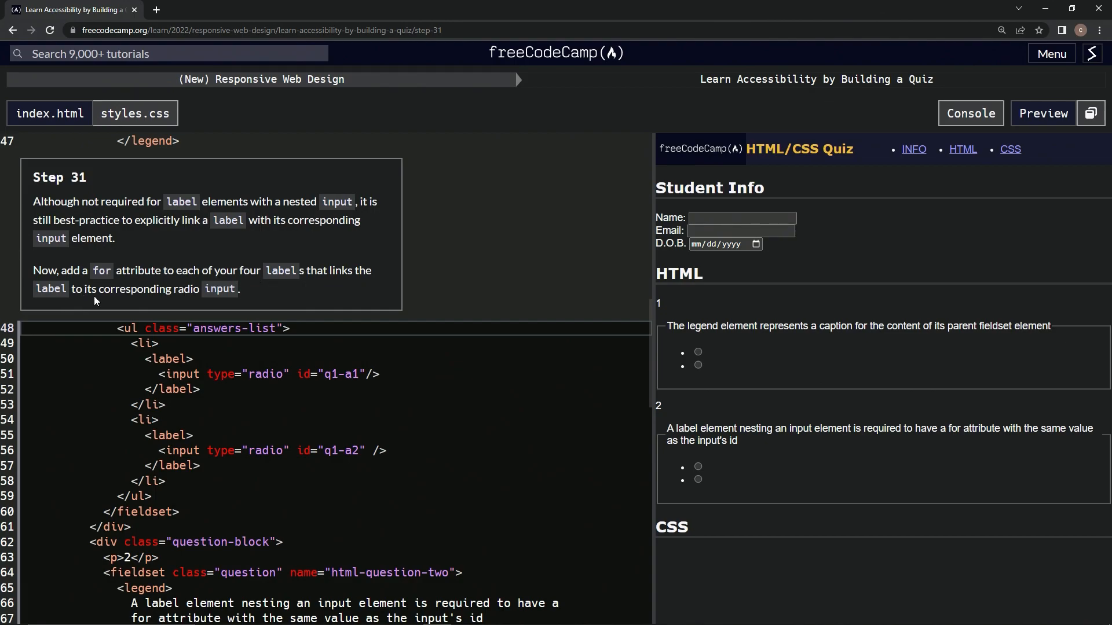
{"action": "mouse_move", "coordinate": [239, 304]}
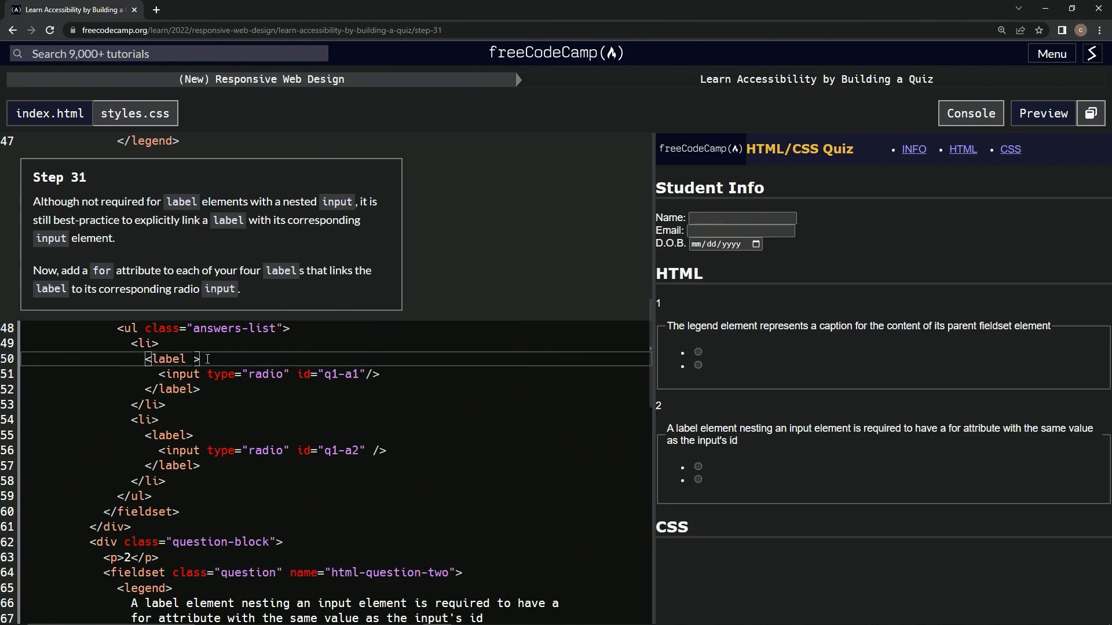
Add for='q1-a1' inside the first label's opening tag on line 50.
{"action": "type", "text": "for="}
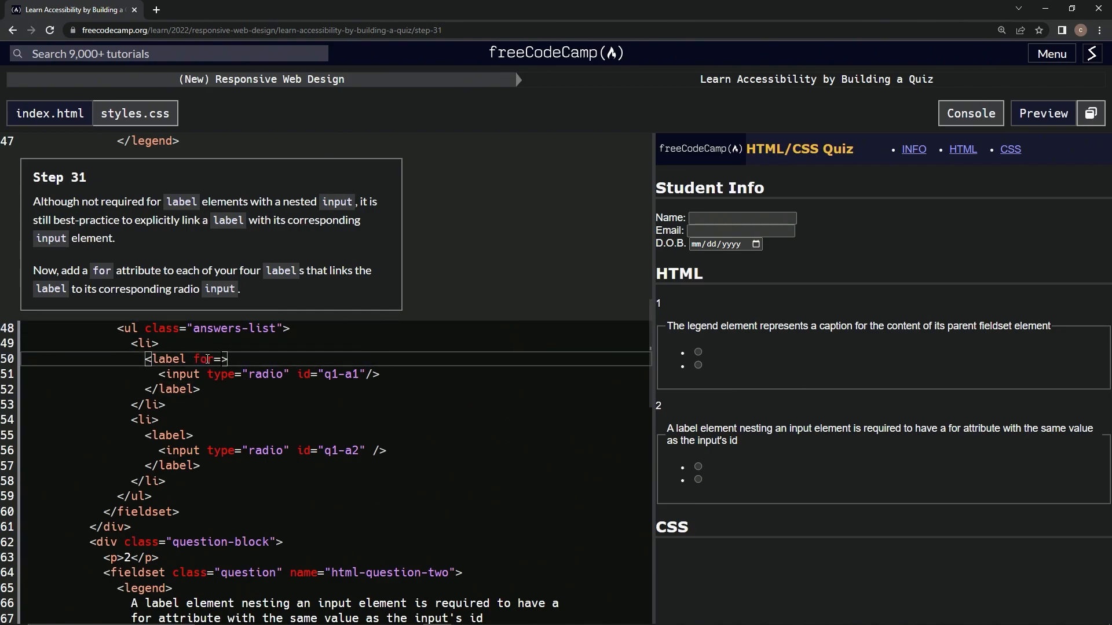
{"action": "type", "text": "''"}
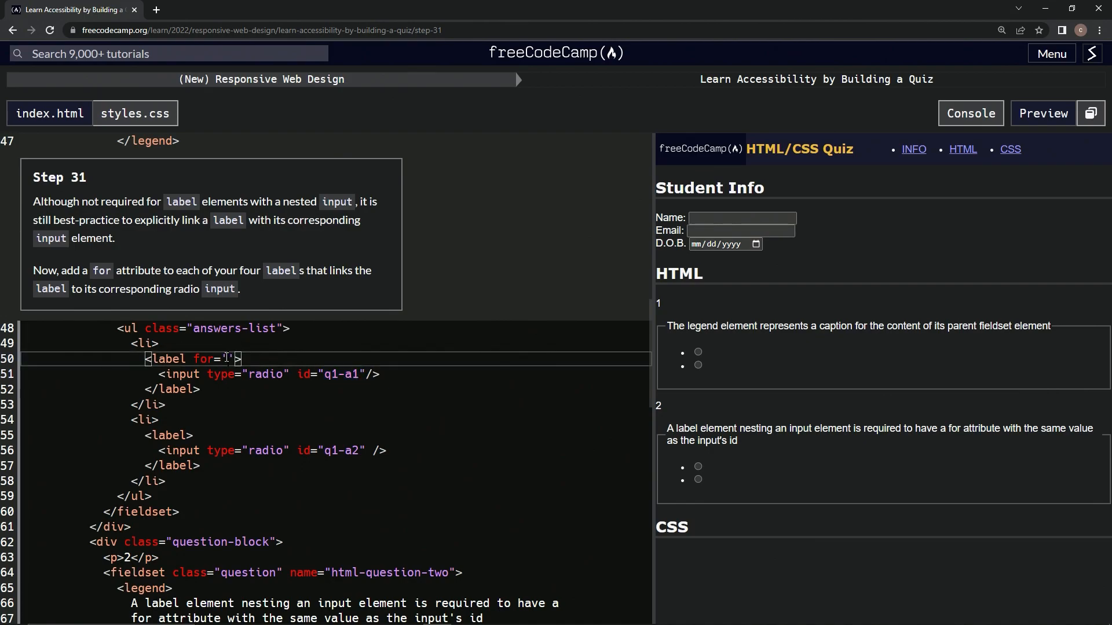
{"action": "type", "text": "q1-a1"}
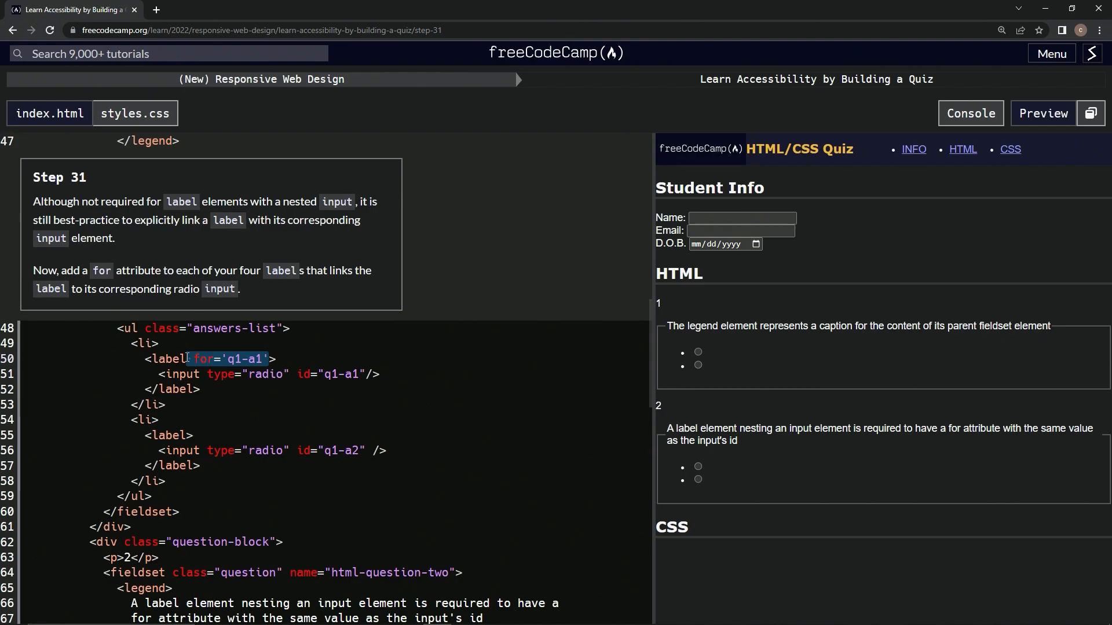
{"action": "mouse_move", "coordinate": [315, 382]}
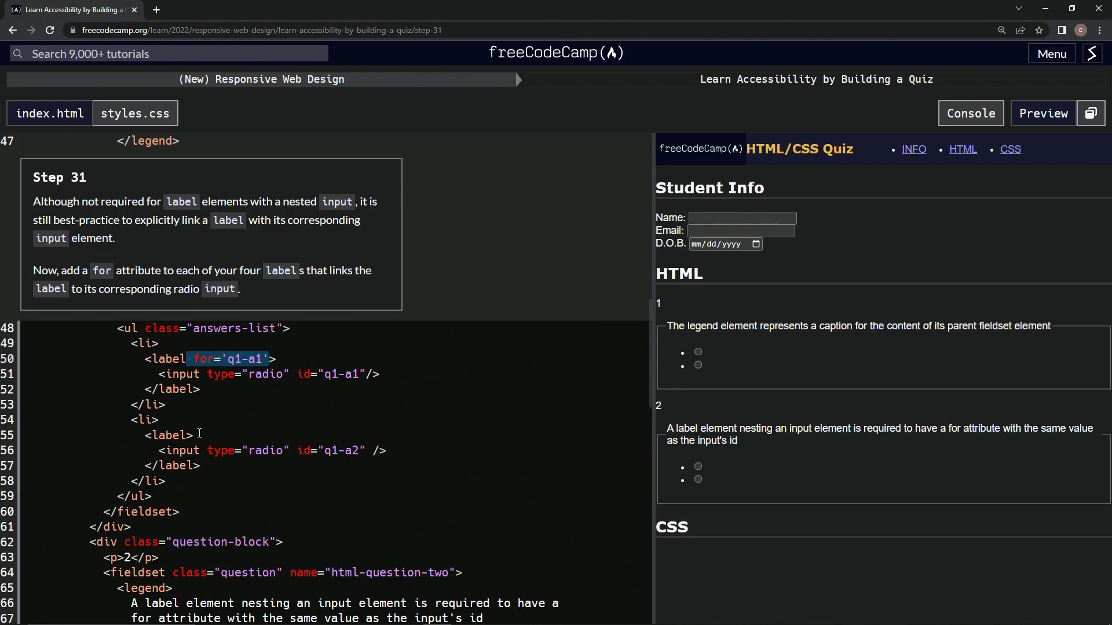
Give the remaining labels for attributes matching their input ids, such as q2-a1, and run the check.
{"action": "type", "text": "for='q1-a1'>"}
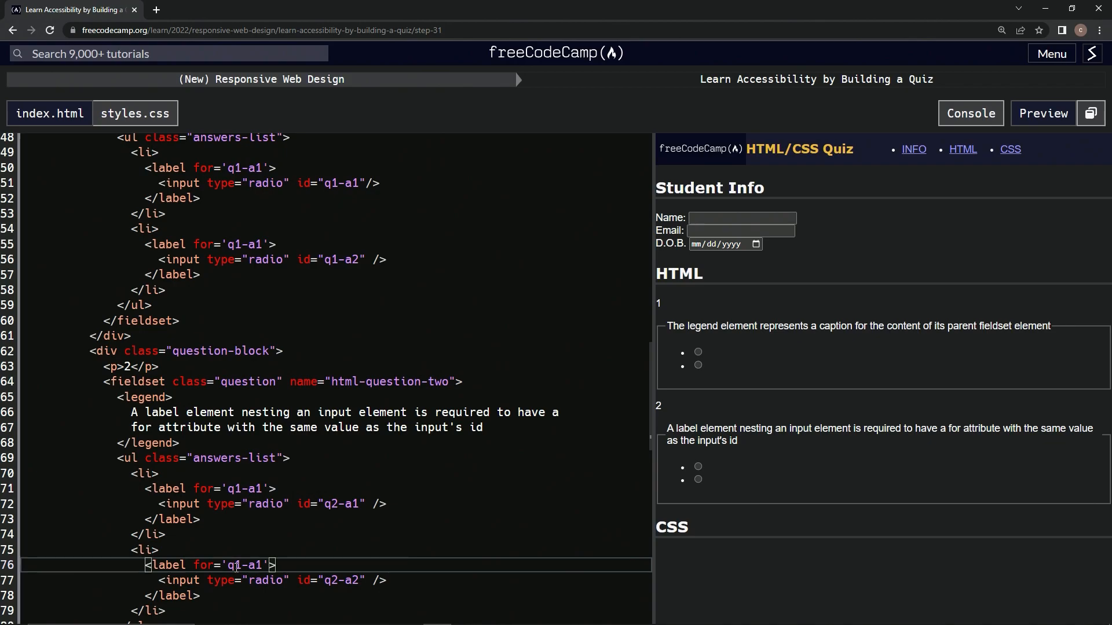
{"action": "type", "text": "q2-a1"}
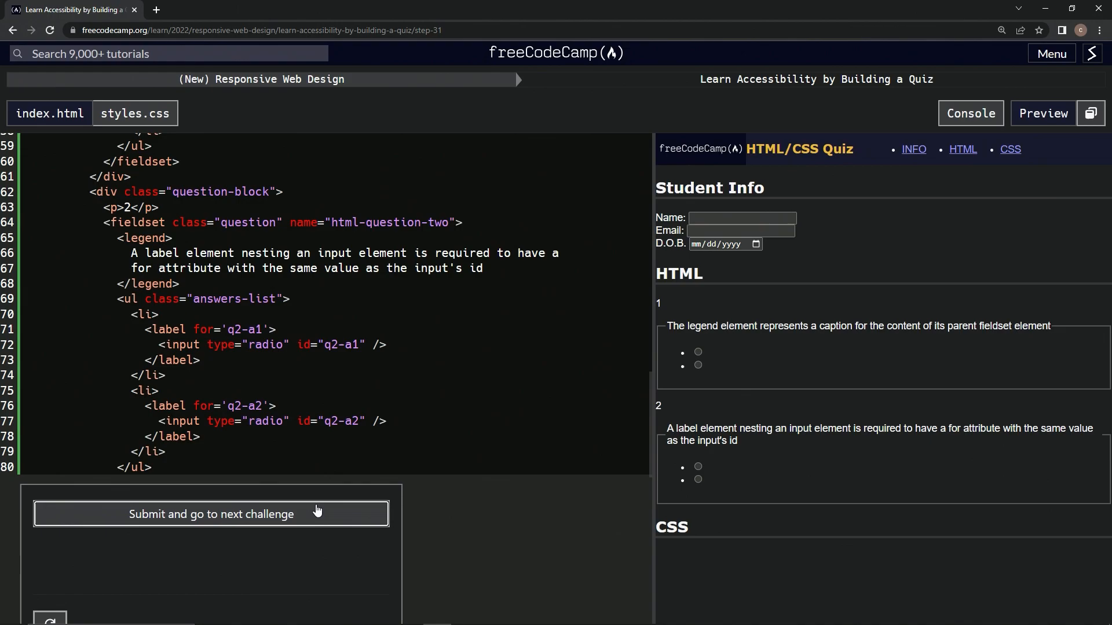
Submit the passing Step 31 code and advance to Step 32.
{"action": "left_click", "coordinate": [210, 515]}
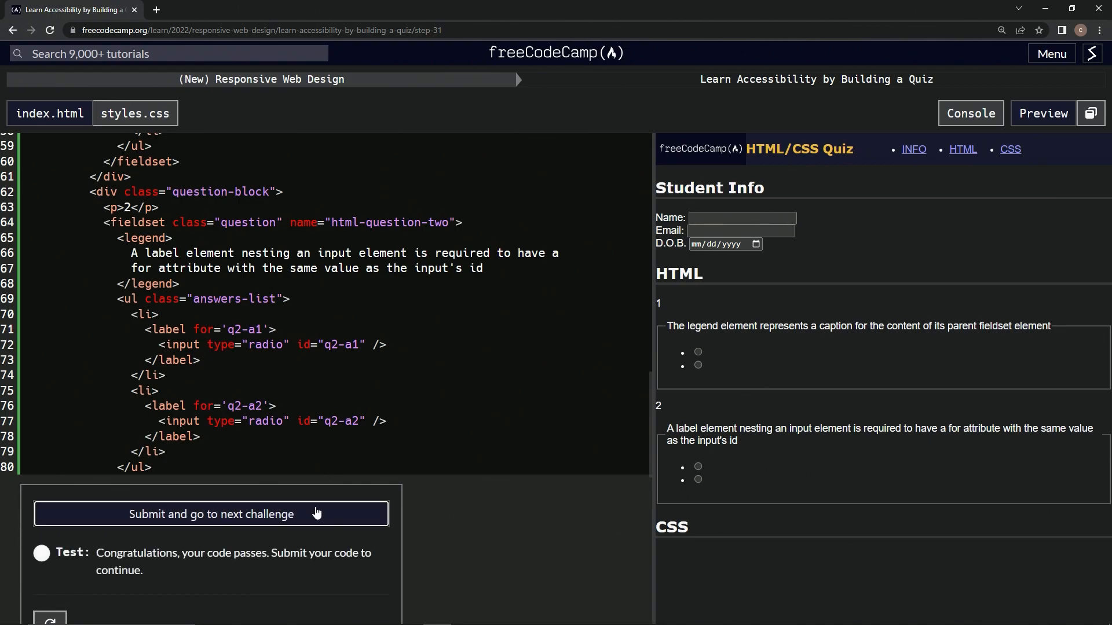
{"action": "left_click", "coordinate": [211, 514]}
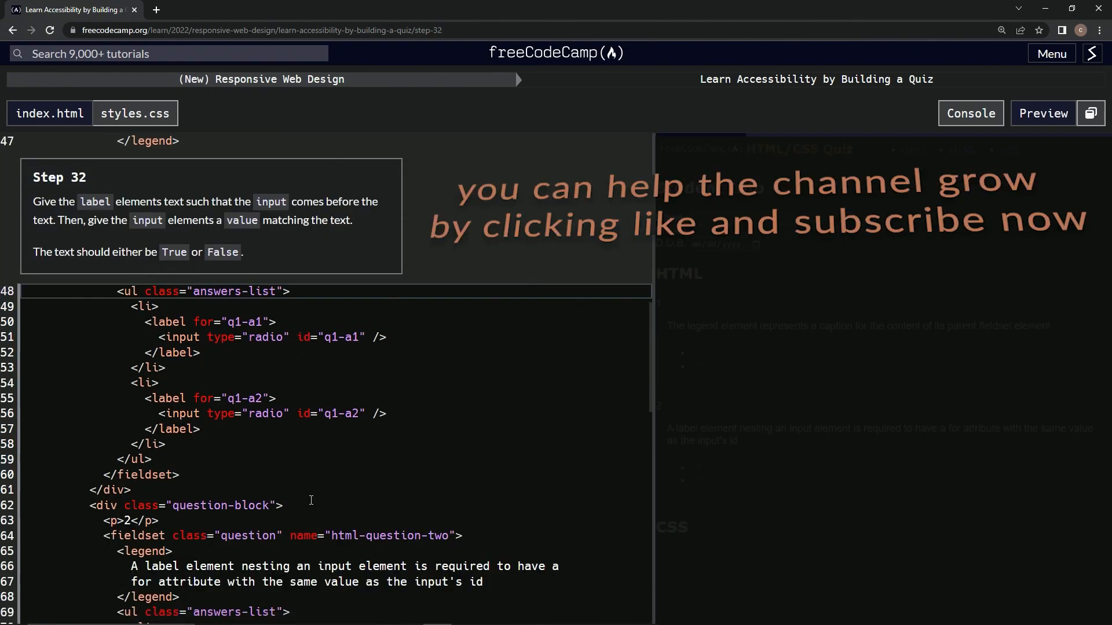